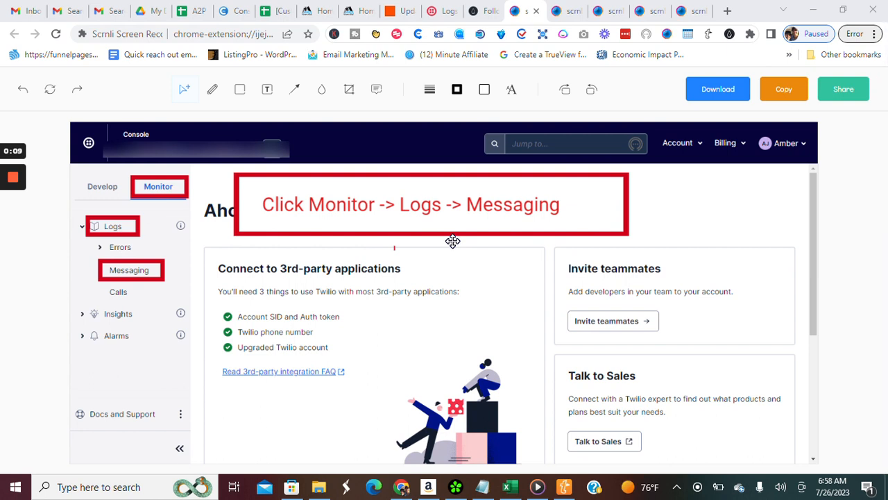
{"action": "mouse_move", "coordinate": [445, 224]}
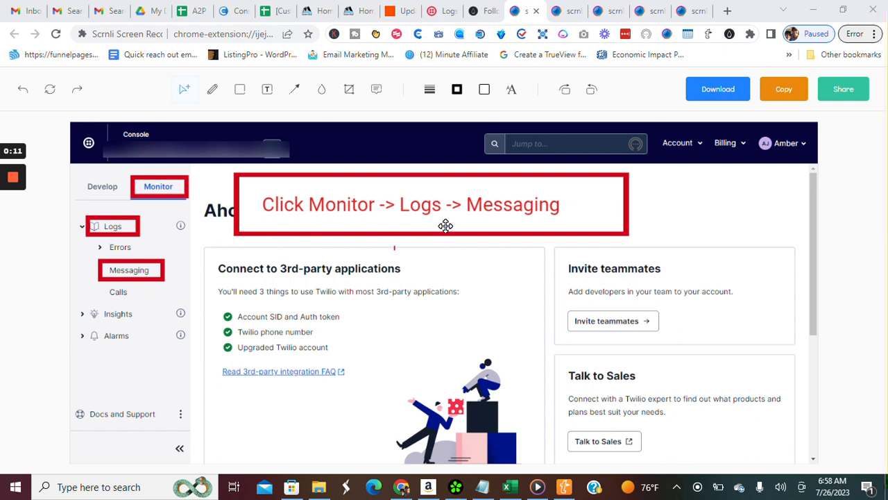
{"action": "mouse_move", "coordinate": [404, 227]}
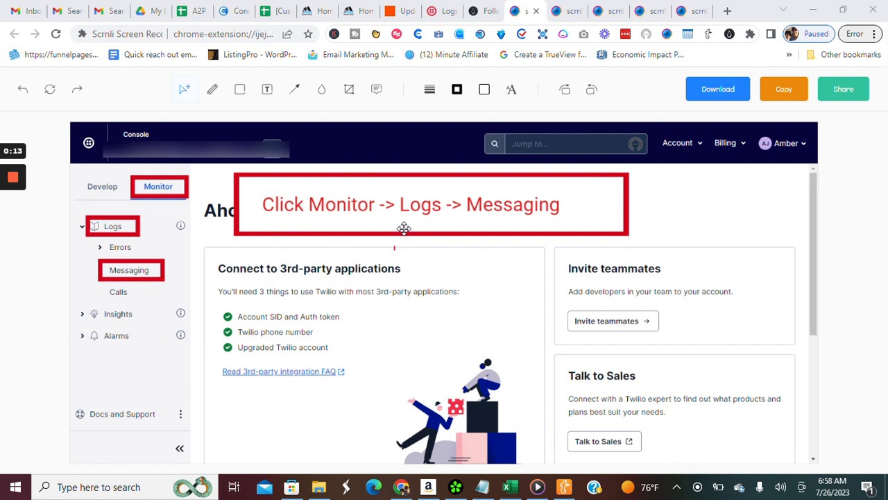
{"action": "mouse_move", "coordinate": [267, 214]}
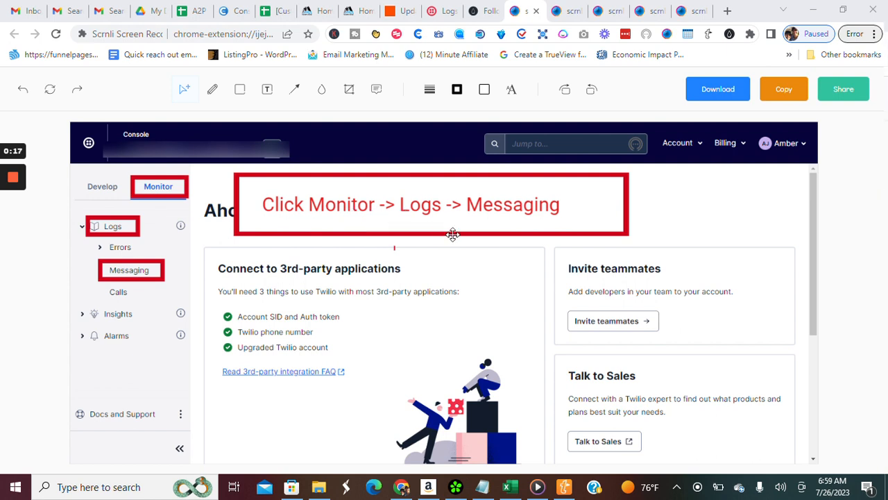
{"action": "mouse_move", "coordinate": [146, 214]}
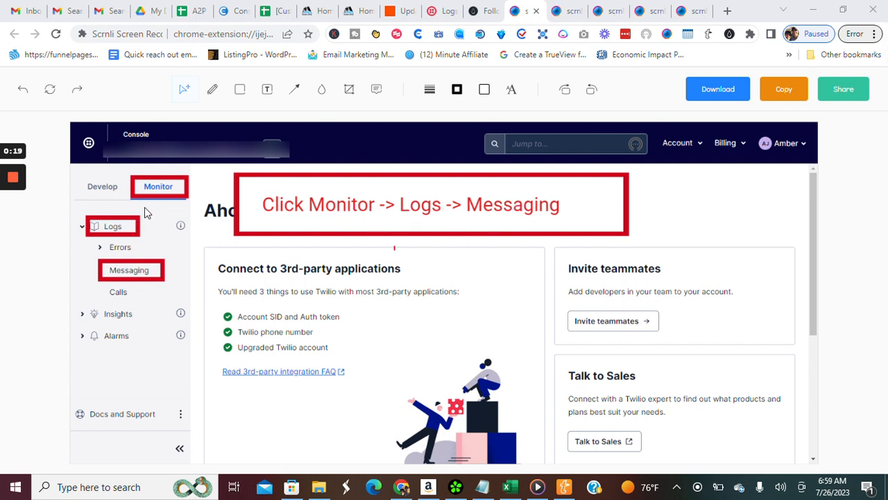
{"action": "mouse_move", "coordinate": [182, 220]}
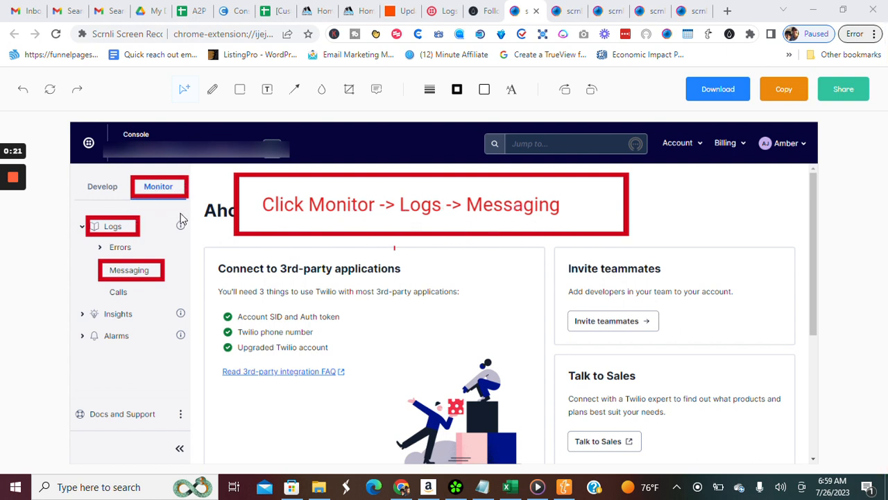
{"action": "mouse_move", "coordinate": [269, 343]}
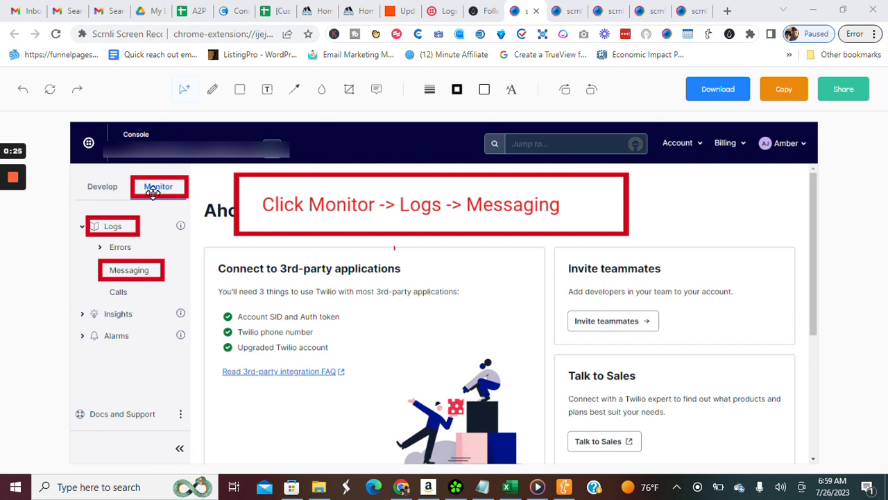
{"action": "mouse_move", "coordinate": [128, 269]}
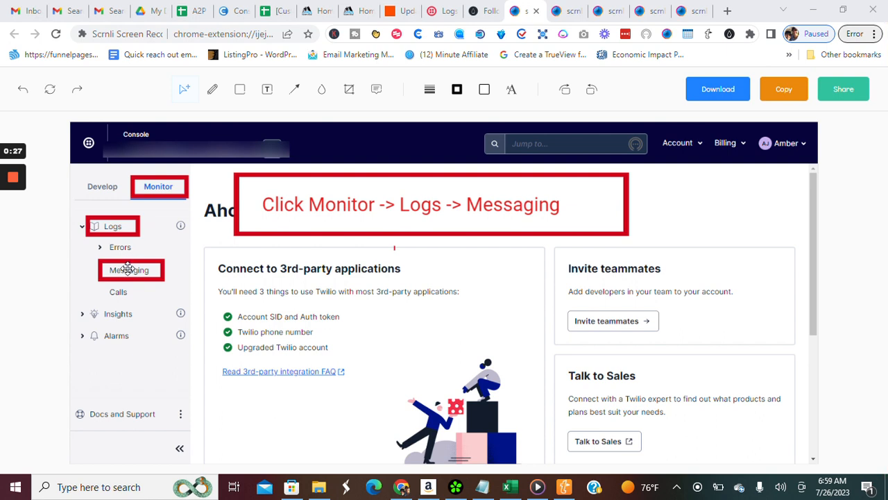
{"action": "mouse_move", "coordinate": [130, 244]}
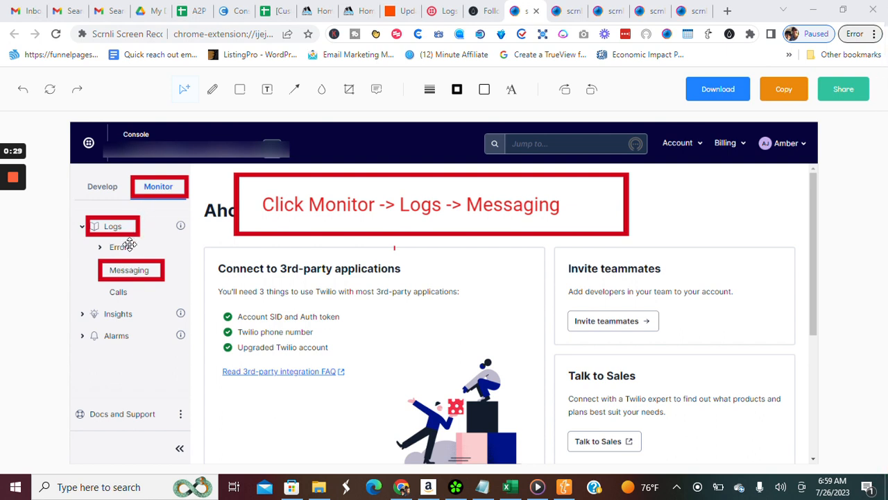
{"action": "mouse_move", "coordinate": [744, 57]}
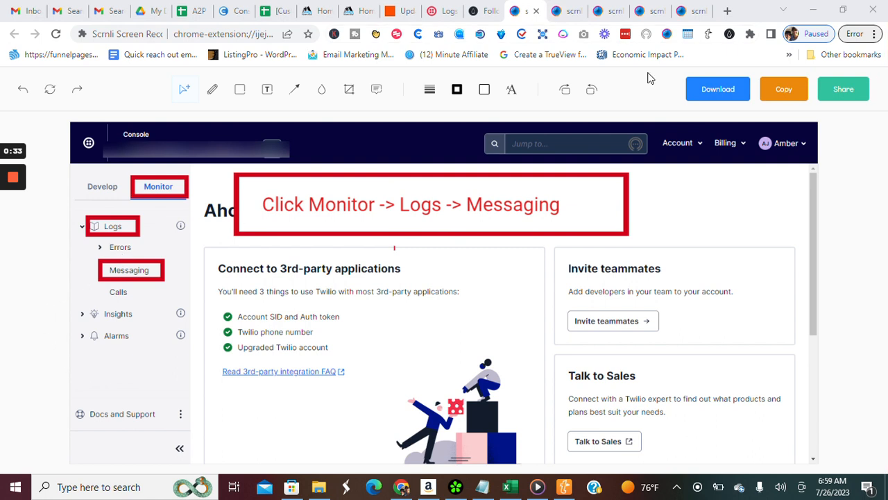
Show the messaging logs screenshot with the undelivered rows boxed and captioned.
{"action": "left_click", "coordinate": [128, 270]}
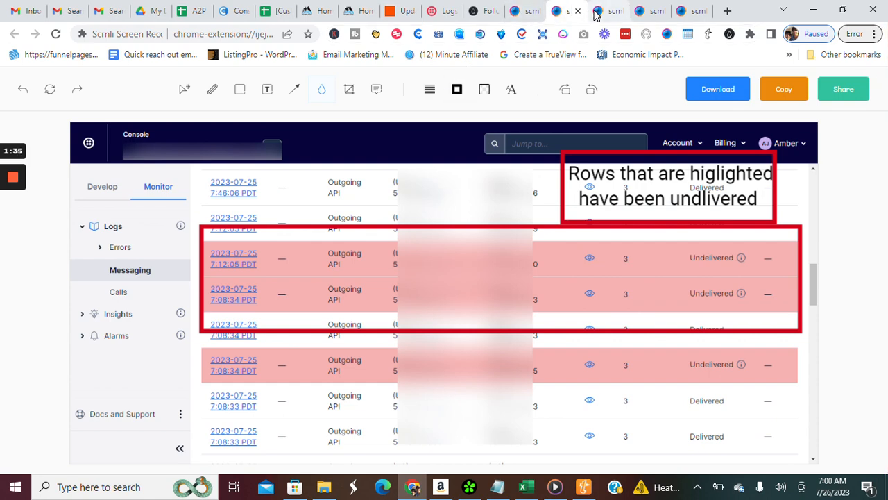
Show the Message Details screenshot and bring its red-boxed Body section into view.
{"action": "left_click", "coordinate": [233, 257]}
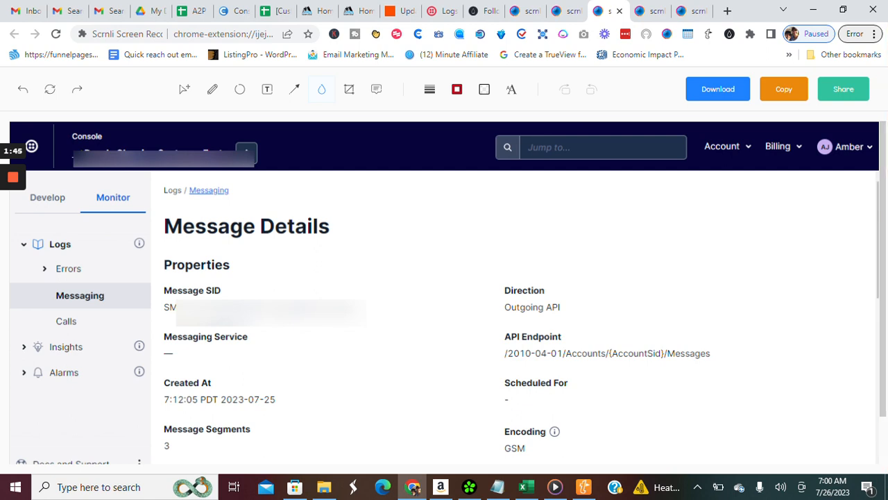
{"action": "scroll", "scroll_direction": "down", "scroll_amount": 3}
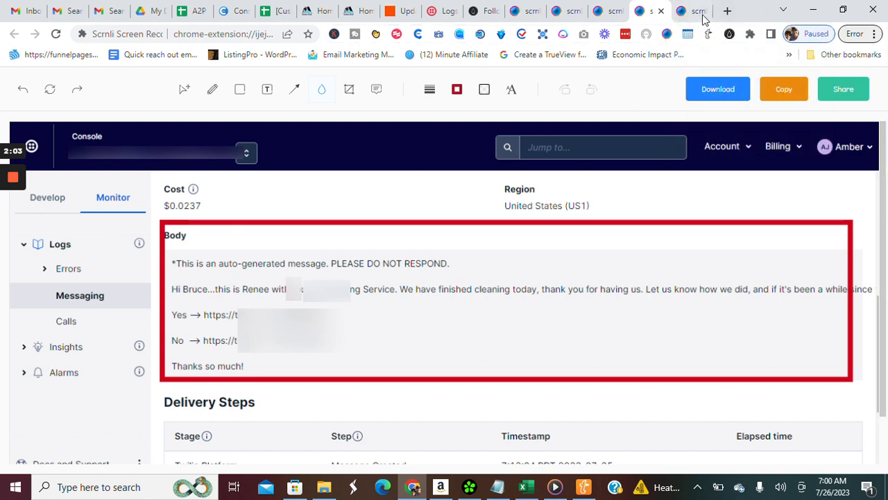
Bring the red-boxed Errors and Warnings section with warning 30034 into view.
{"action": "scroll", "scroll_direction": "down", "scroll_amount": 3}
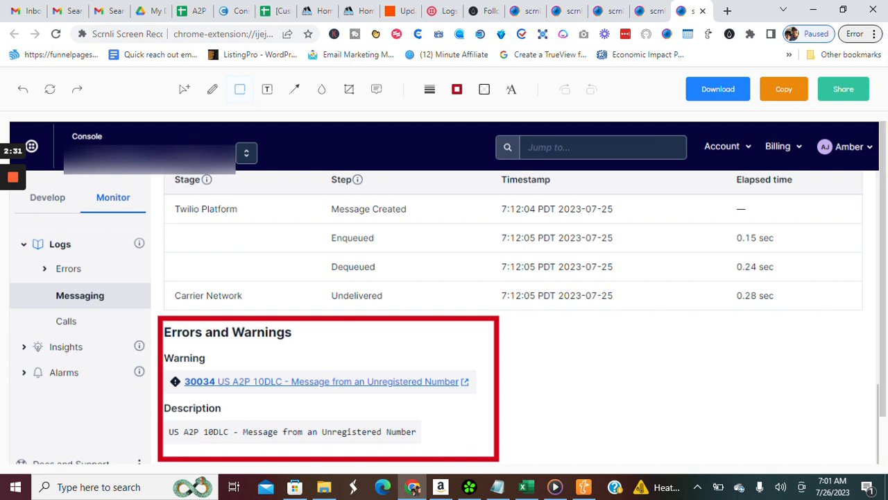
{"action": "mouse_move", "coordinate": [566, 11]}
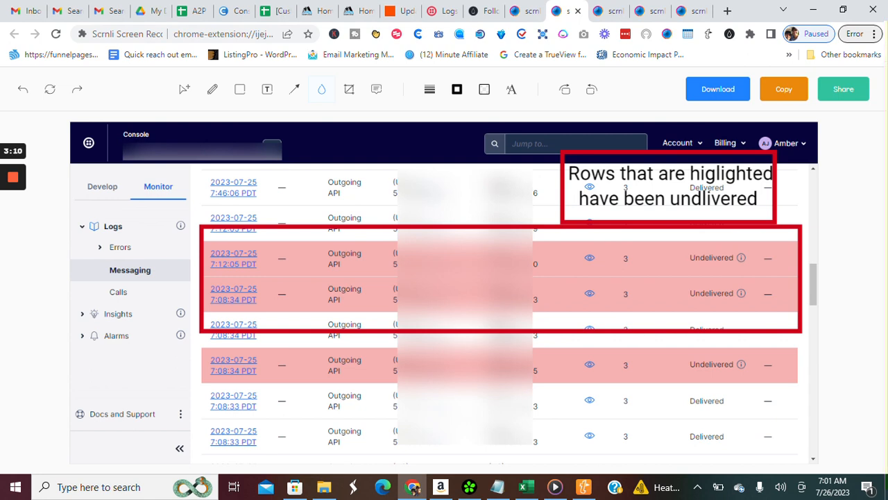
{"action": "mouse_move", "coordinate": [13, 178]}
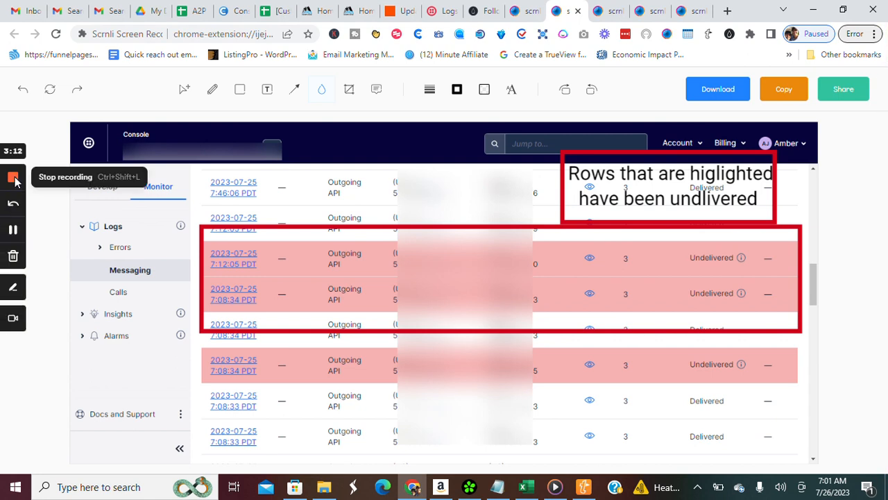